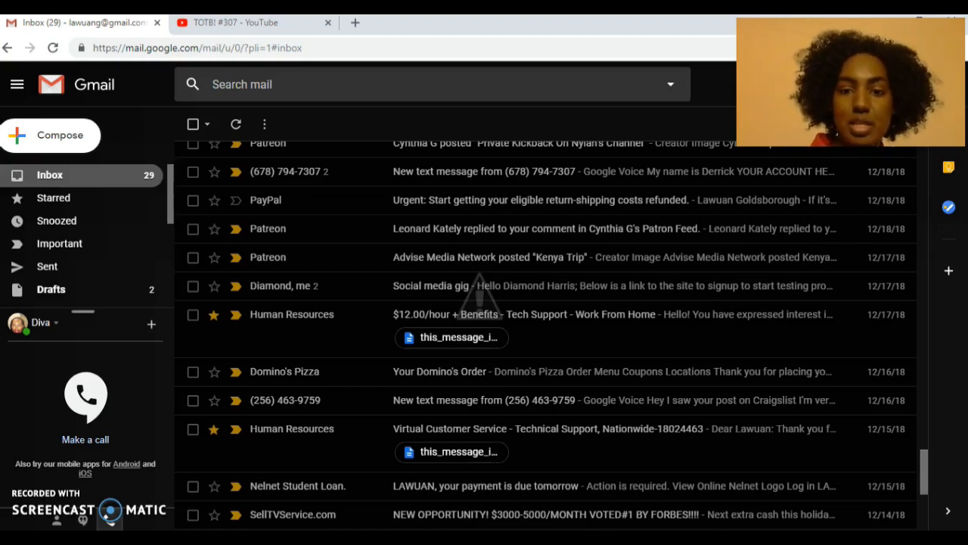
mouse_move(552, 336)
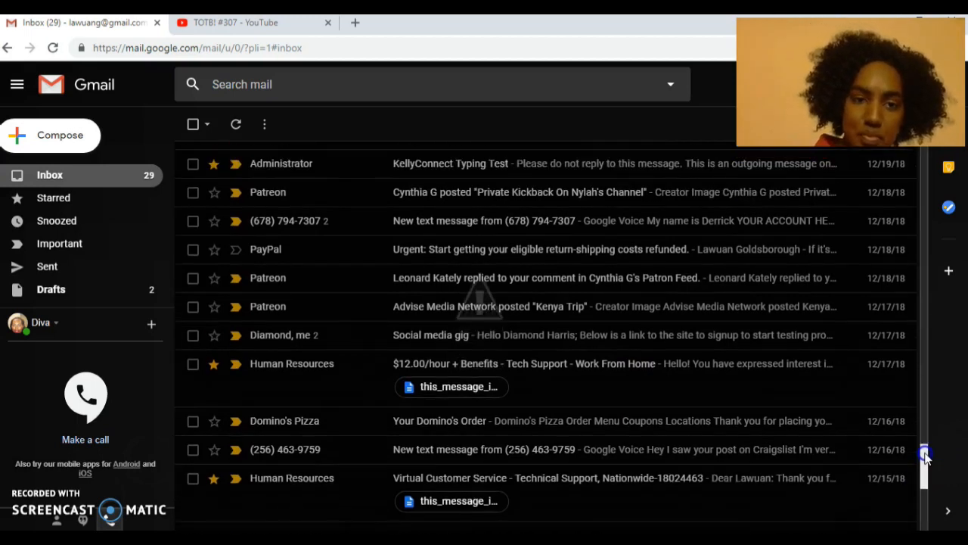
scroll(down, 3)
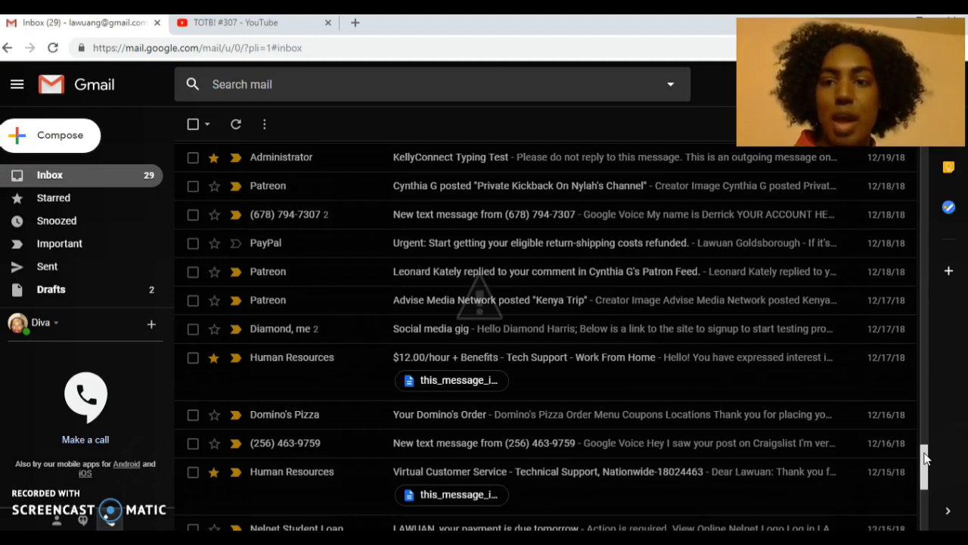
mouse_move(734, 354)
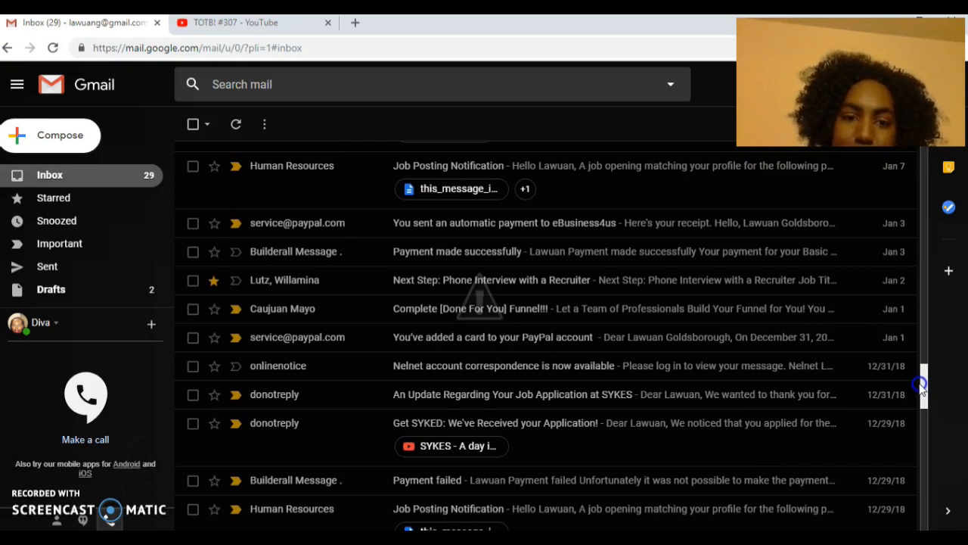
mouse_move(499, 251)
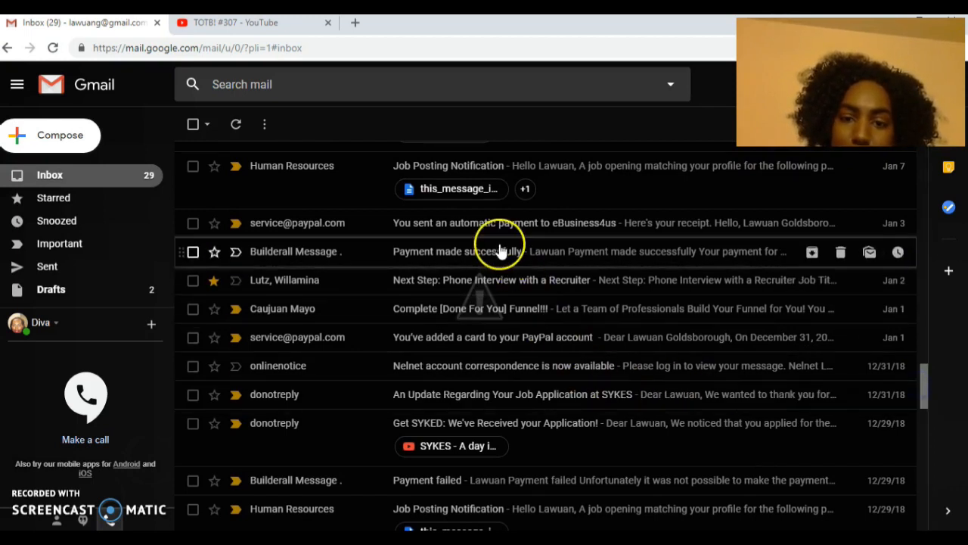
mouse_move(932, 395)
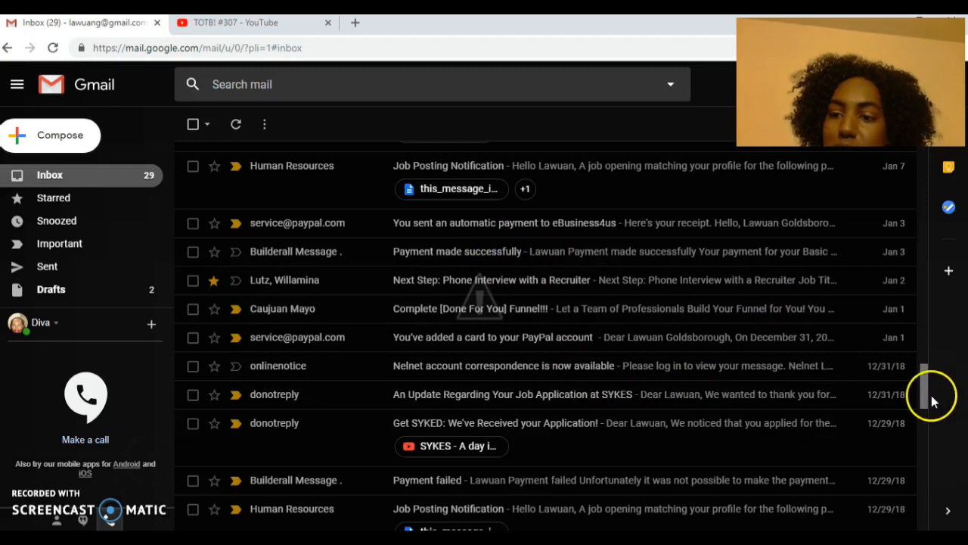
mouse_move(523, 279)
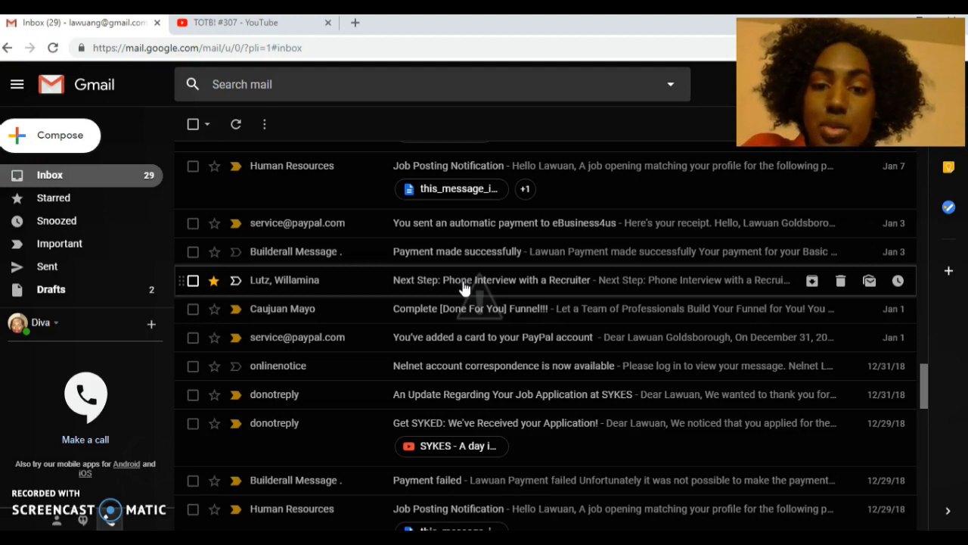
mouse_move(498, 286)
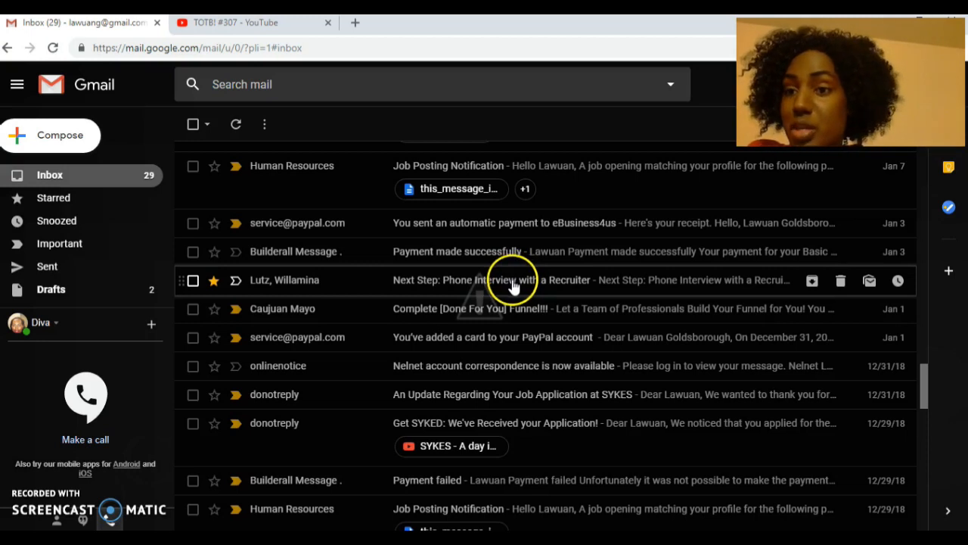
mouse_move(506, 284)
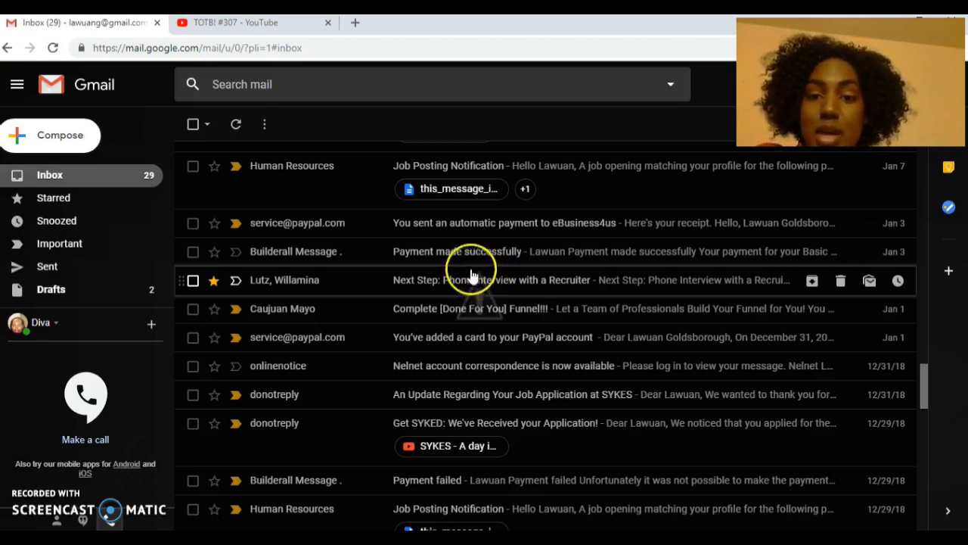
mouse_move(477, 287)
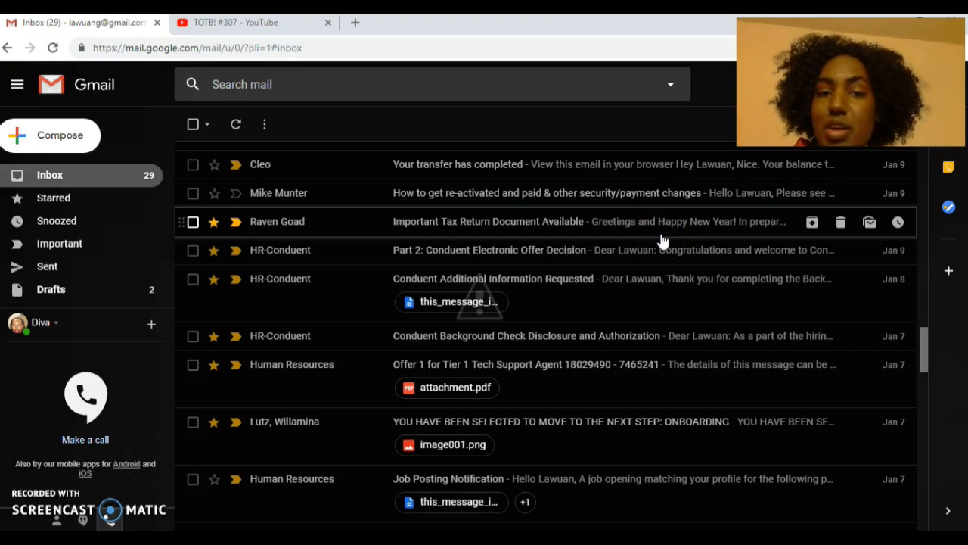
mouse_move(730, 249)
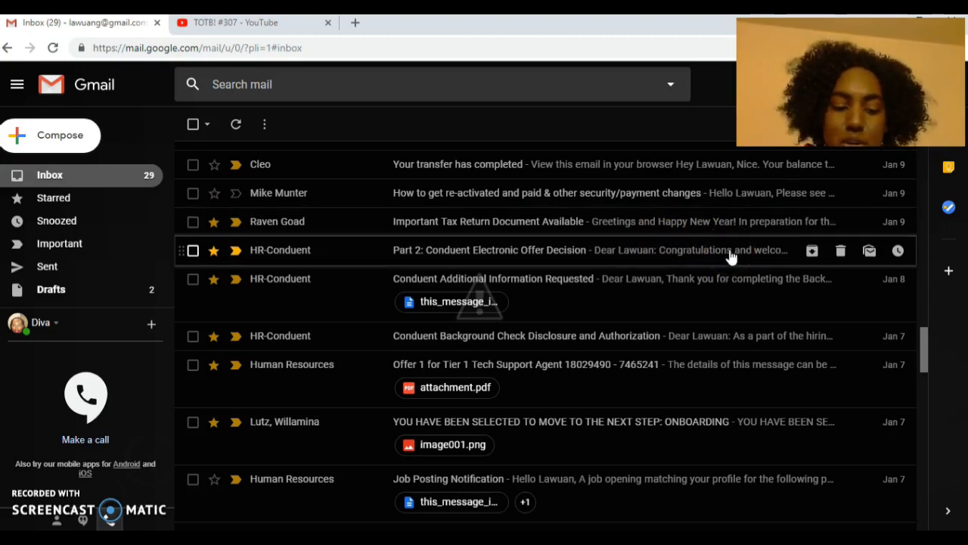